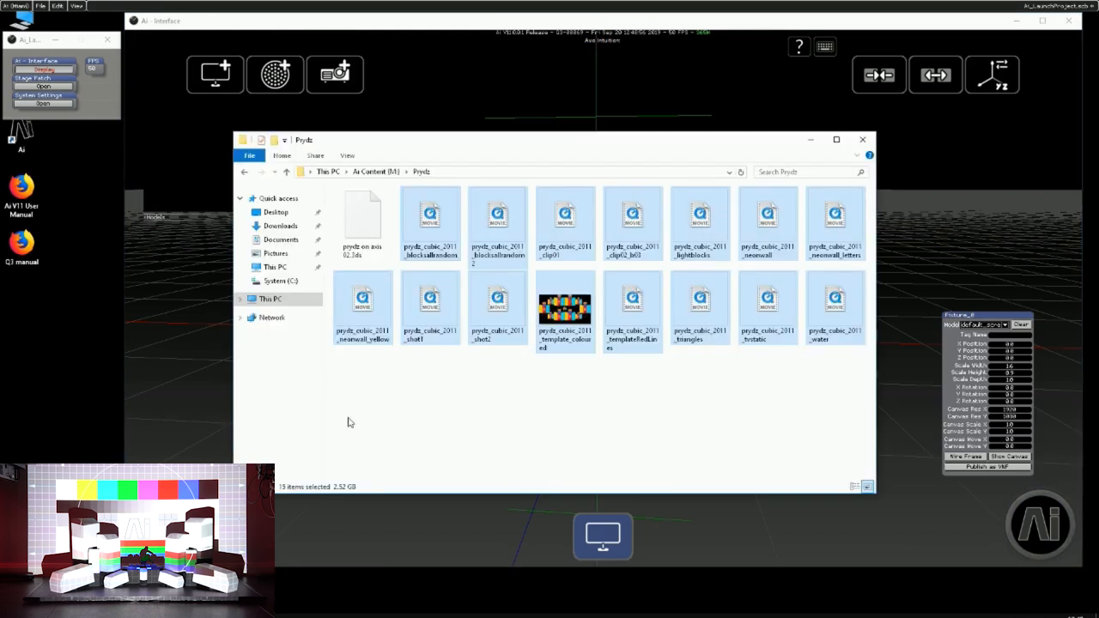
# Close the Prydz File Explorer window and return to the Ai stage view.
pyautogui.click(361, 214)
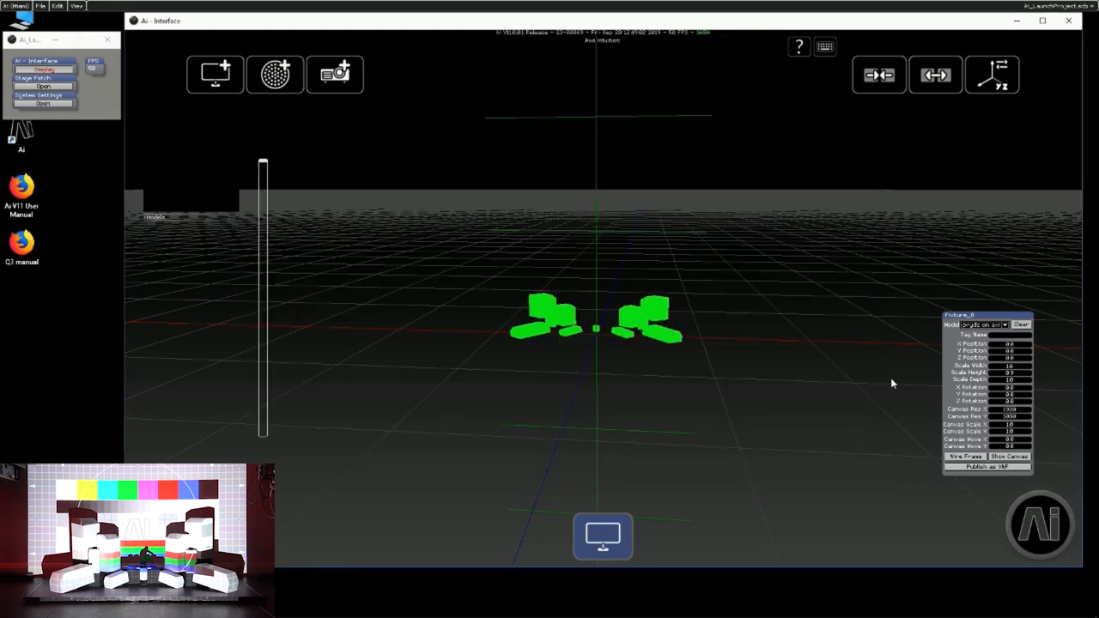
pyautogui.moveTo(603, 536)
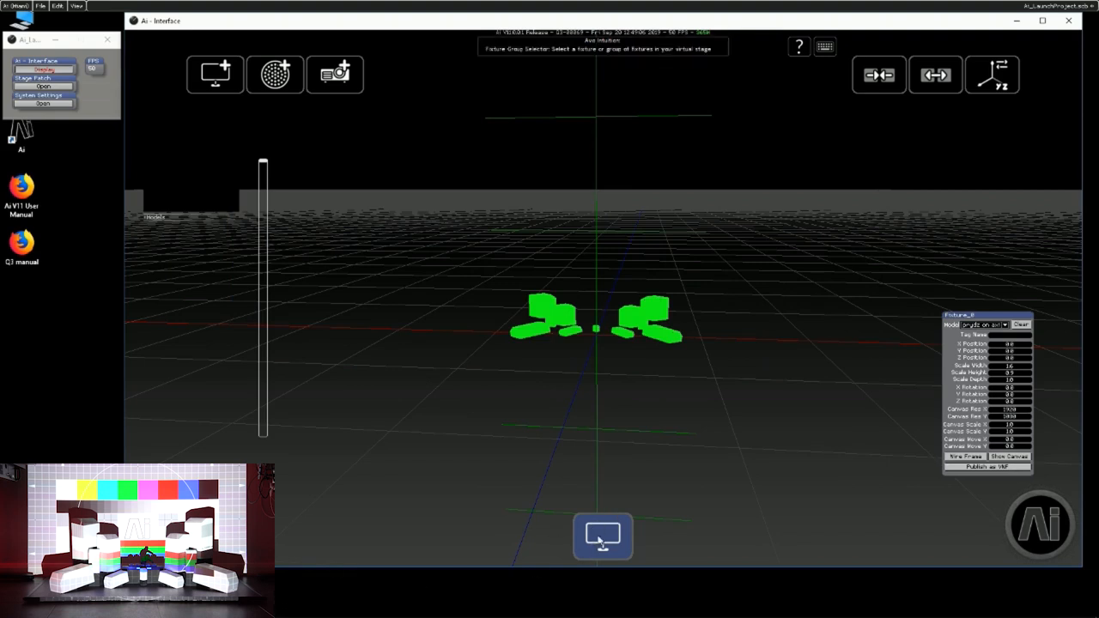
pyautogui.moveTo(685, 469)
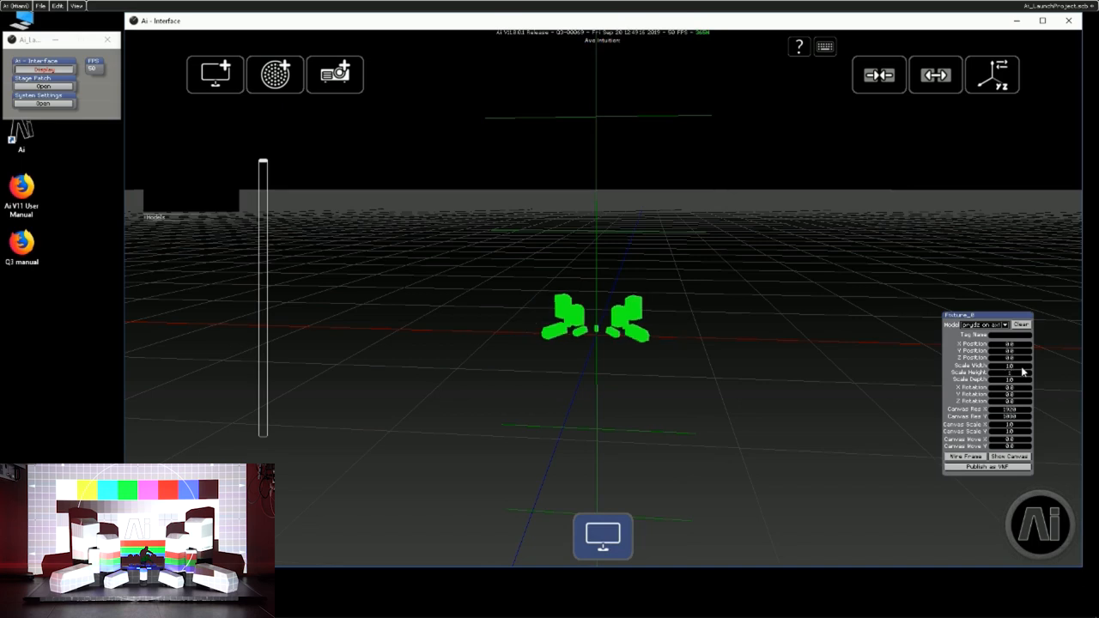
pyautogui.moveTo(975, 335)
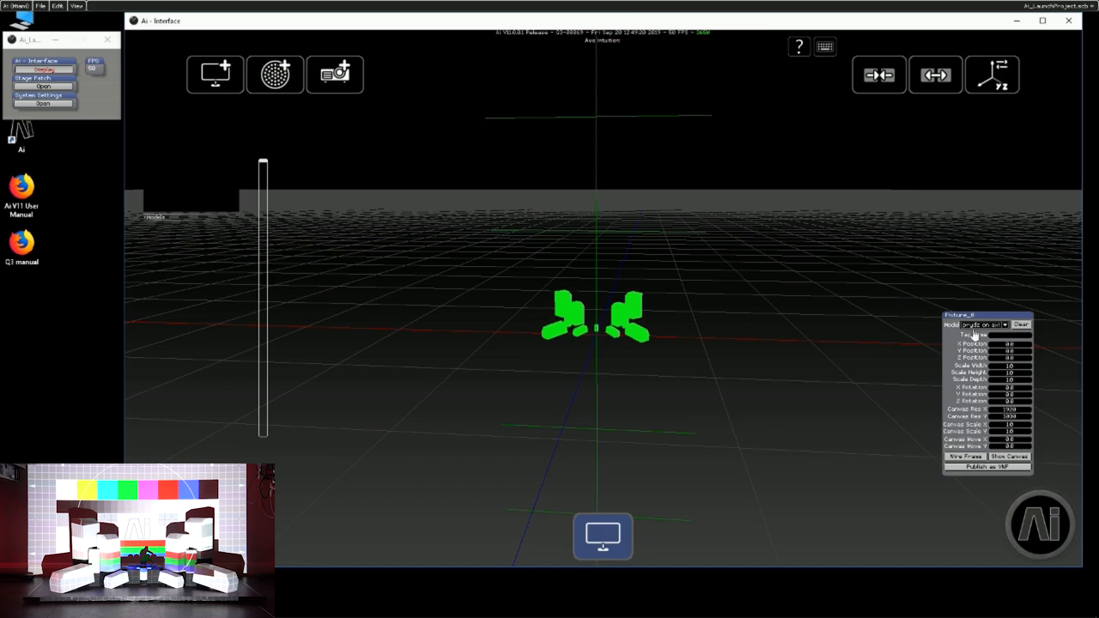
pyautogui.moveTo(1020, 378)
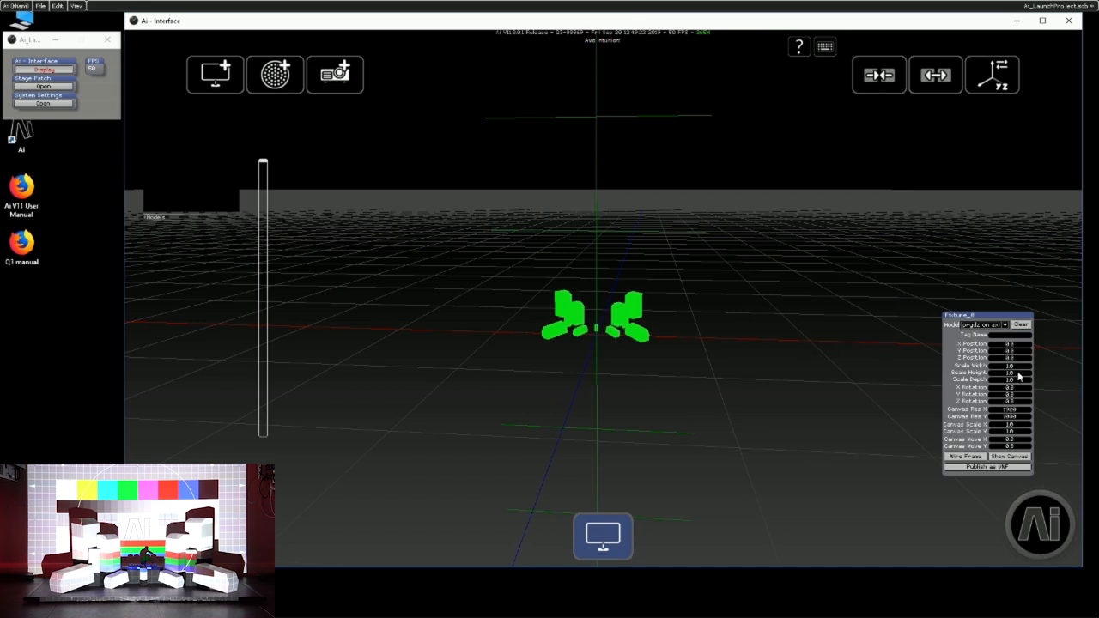
pyautogui.moveTo(744, 451)
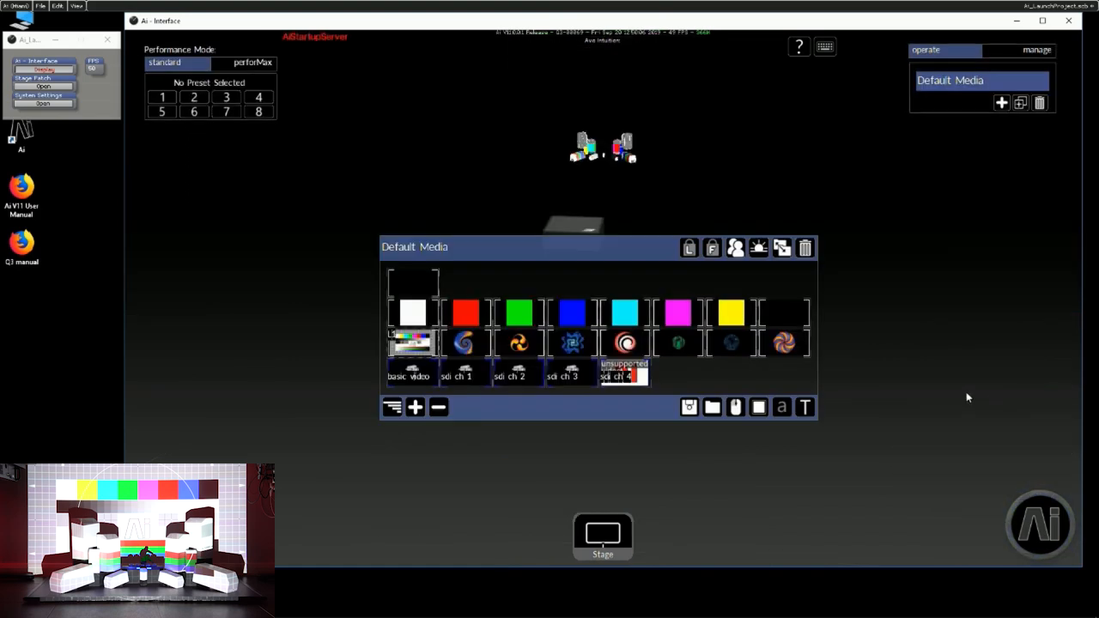
# Add a new media bank and name it 'Prydz'.
pyautogui.click(1001, 124)
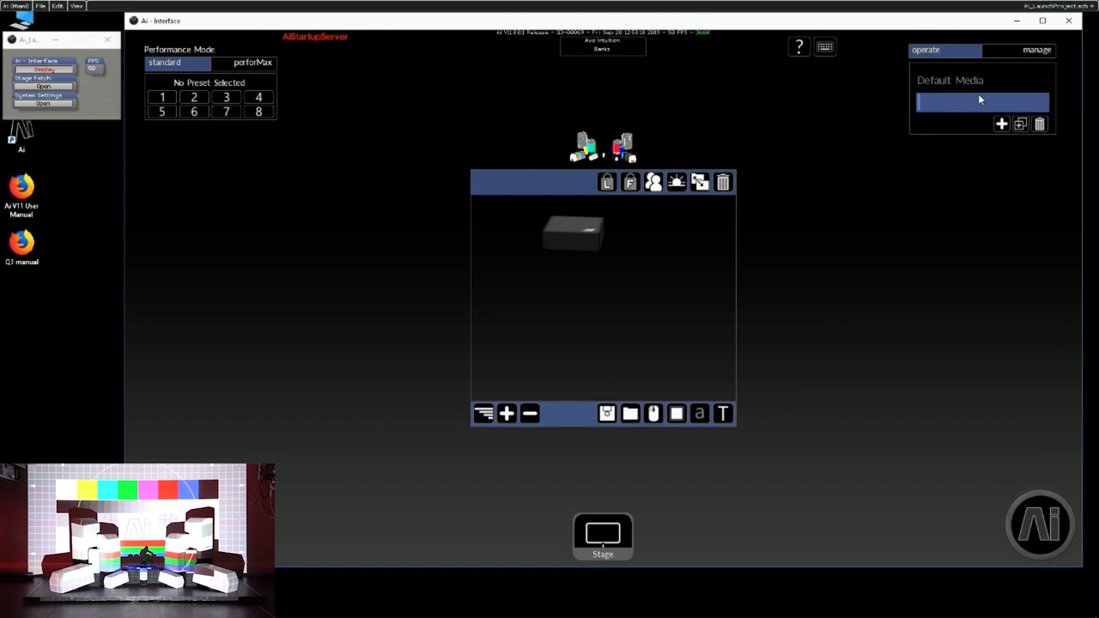
pyautogui.write('Prydz')
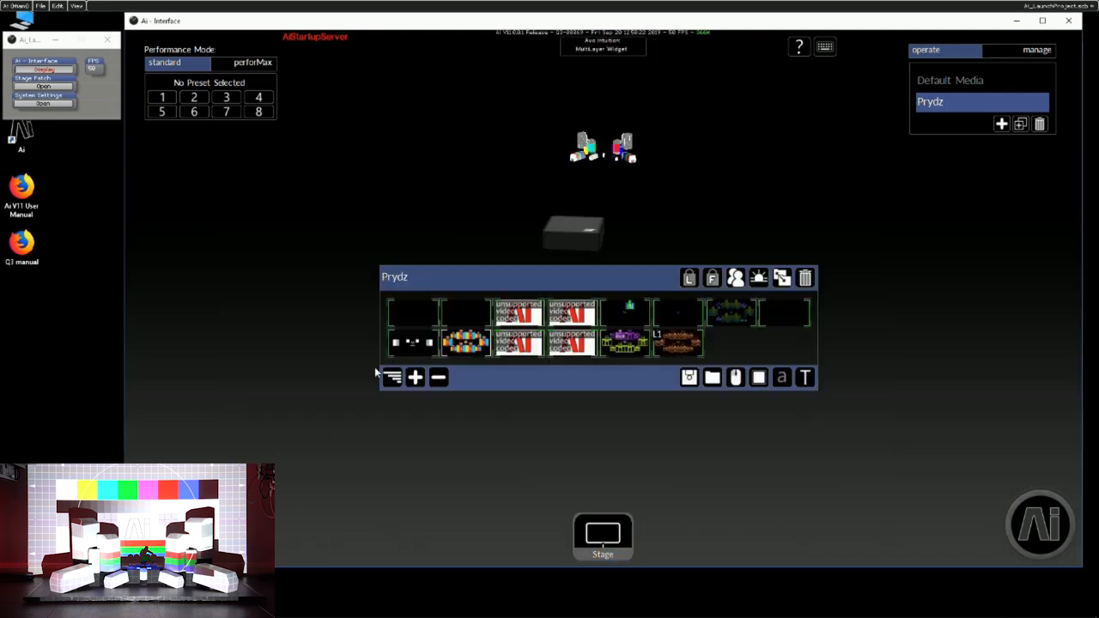
# Play the numbered calibration template on the set and show the model's UV canvas layout.
pyautogui.click(467, 344)
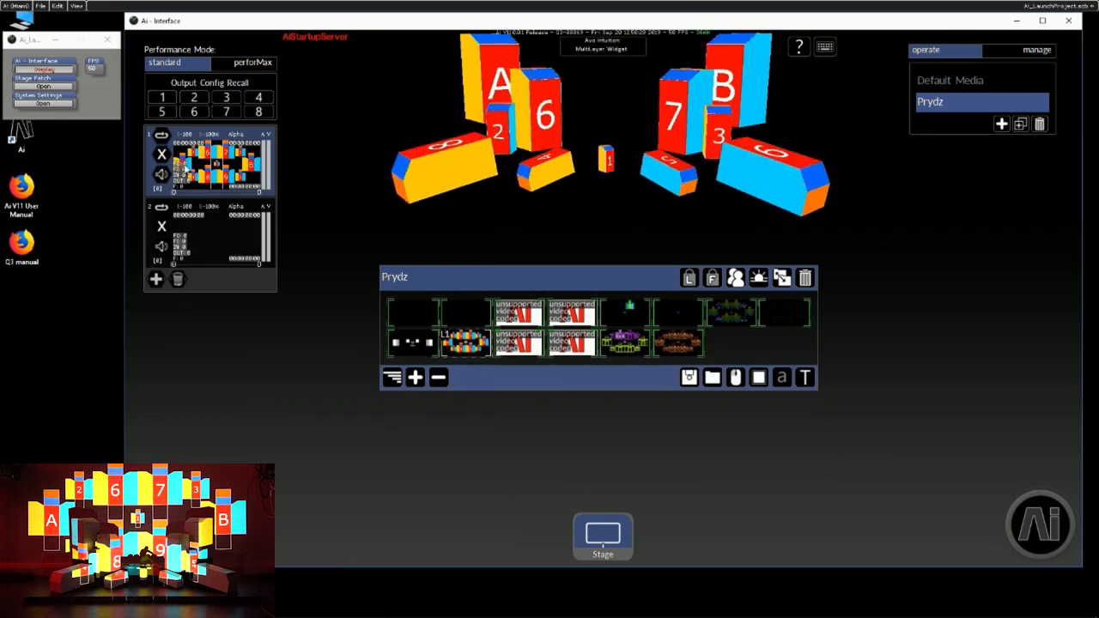
pyautogui.click(1039, 524)
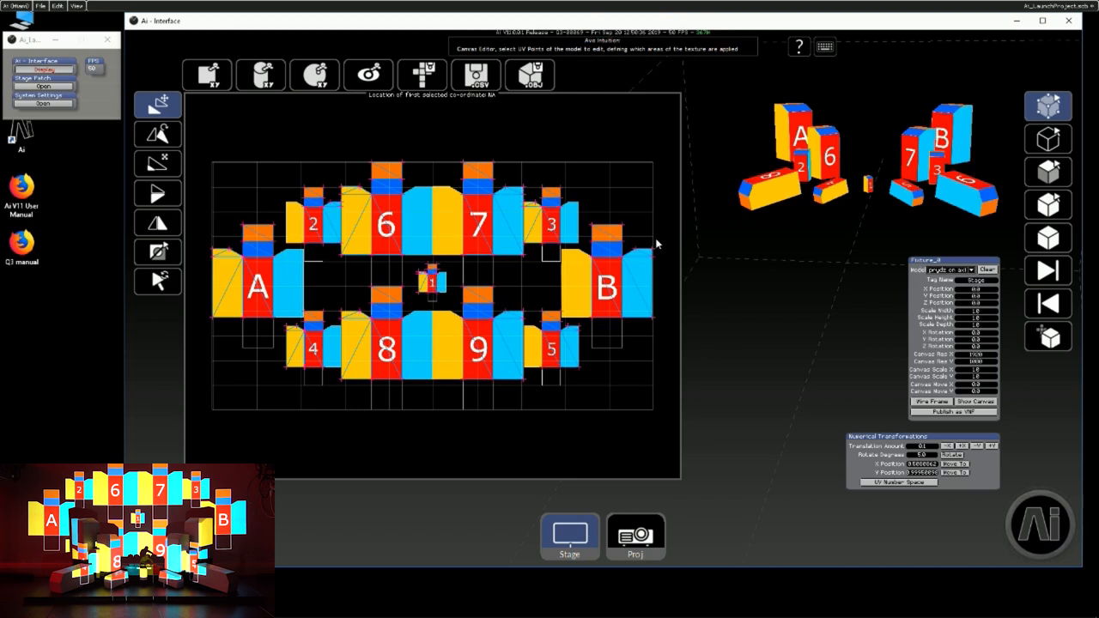
pyautogui.moveTo(662, 265)
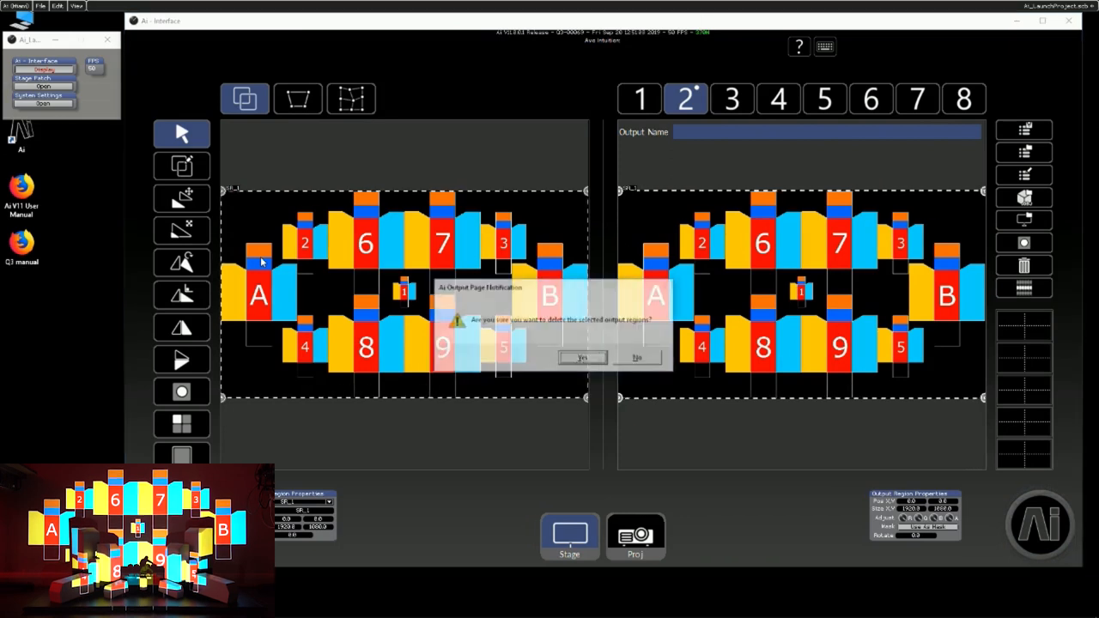
# Confirm deleting output 2's selected regions with Yes.
pyautogui.click(582, 357)
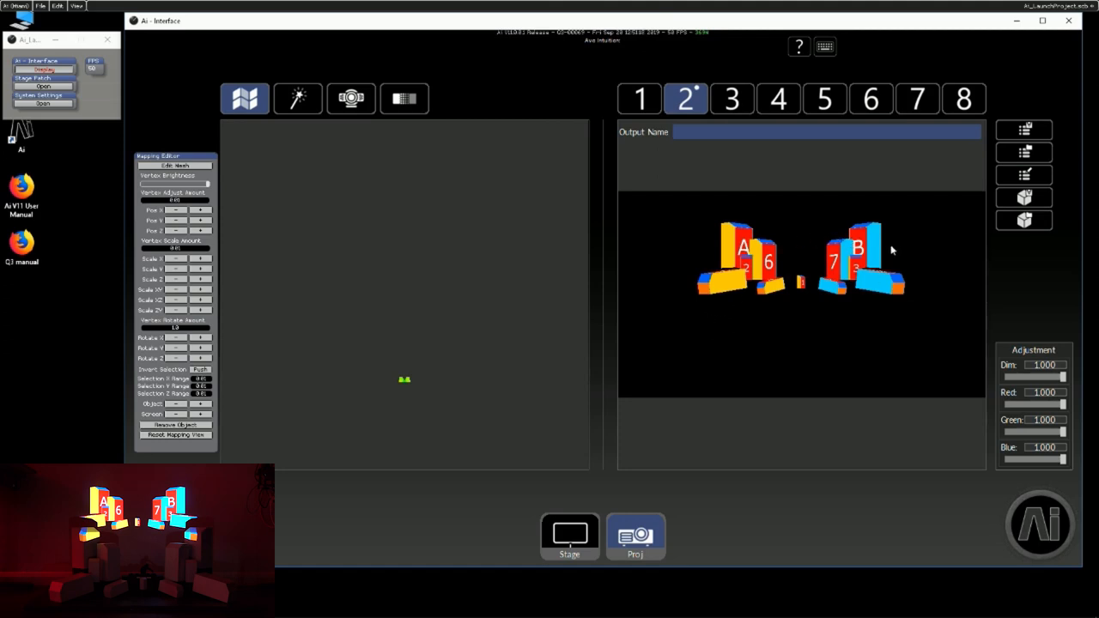
pyautogui.moveTo(372, 381)
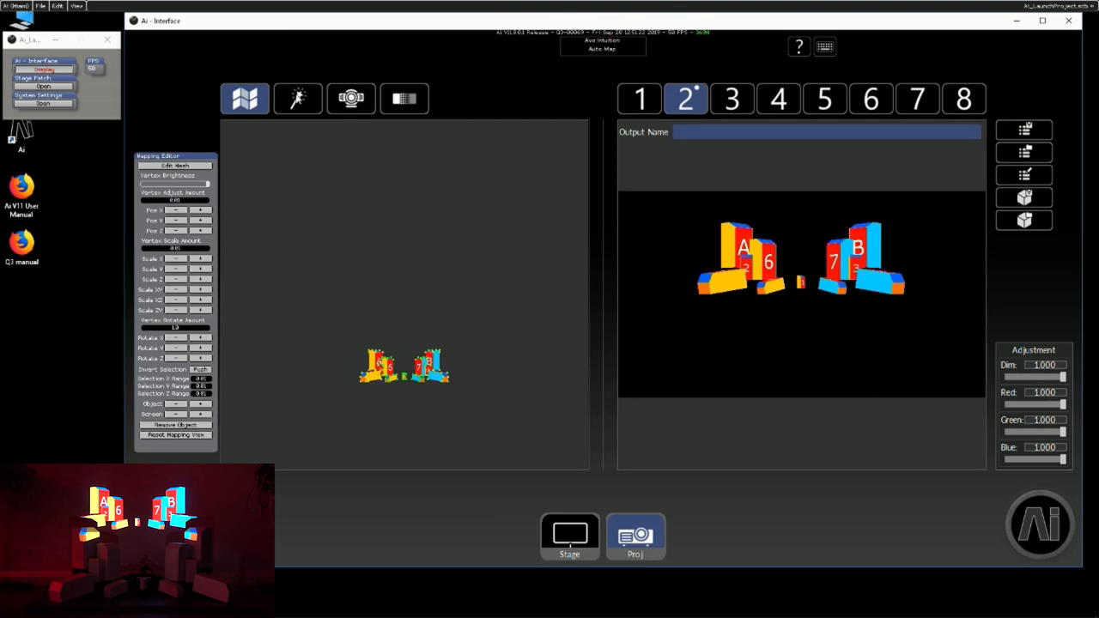
# Load the stage set model into output 2's mapping canvas.
pyautogui.click(299, 98)
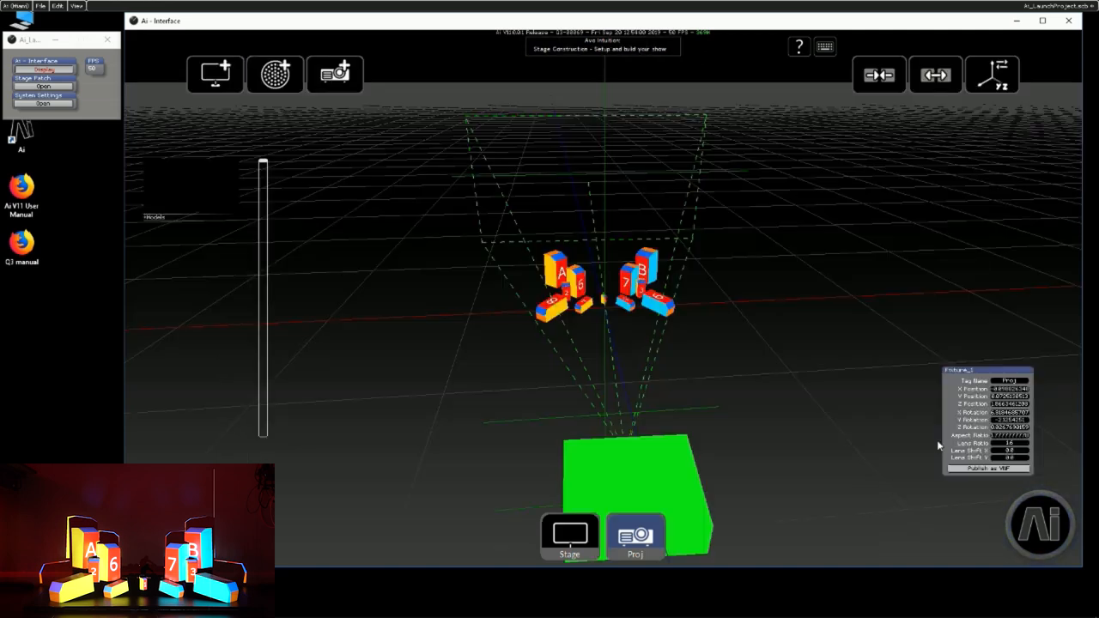
pyautogui.moveTo(636, 334)
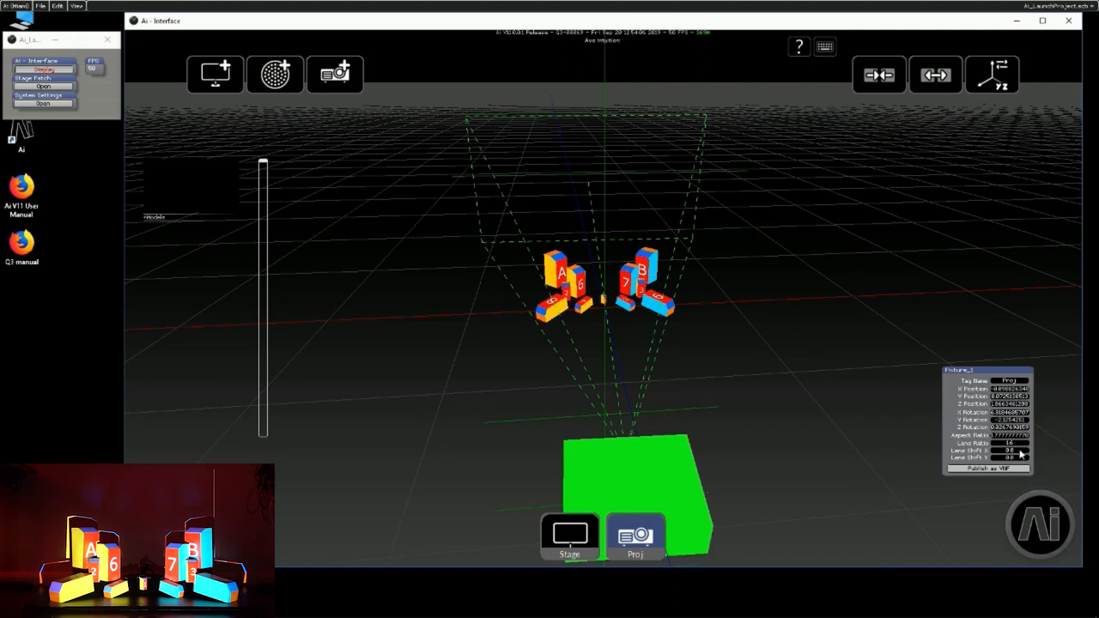
pyautogui.moveTo(1000, 359)
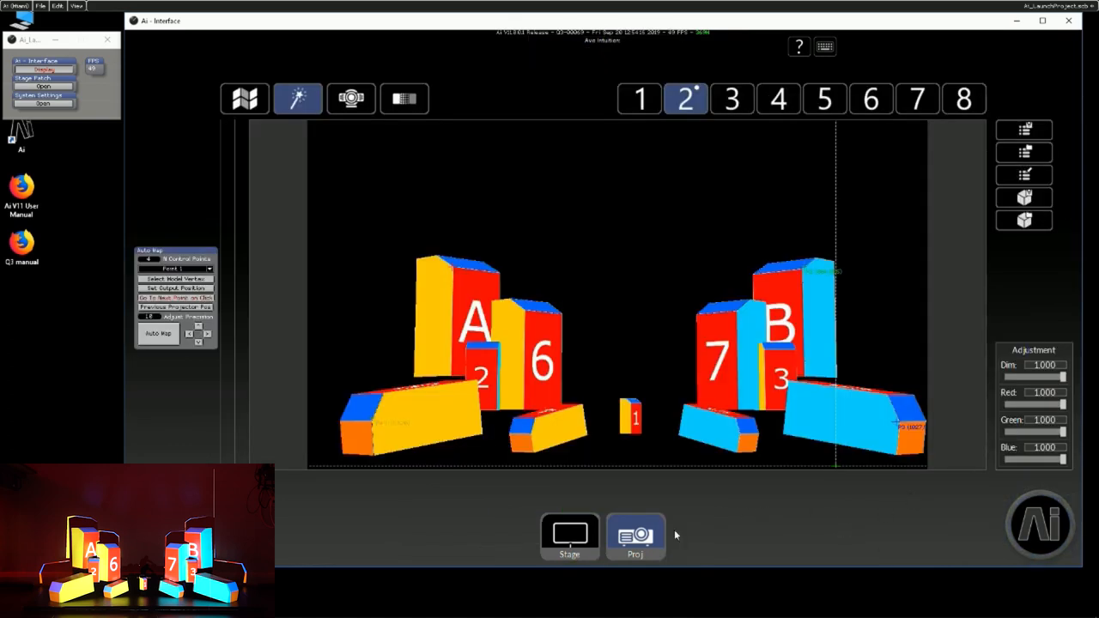
pyautogui.moveTo(631, 552)
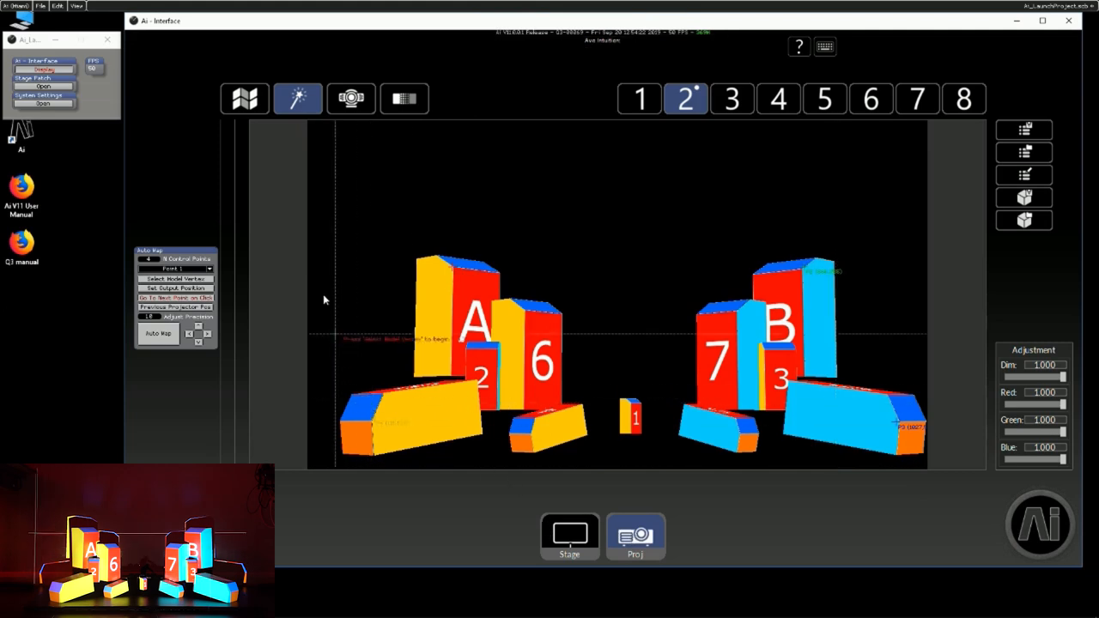
# Run Auto Map to place calibration points aligning the model to the real set.
pyautogui.click(244, 98)
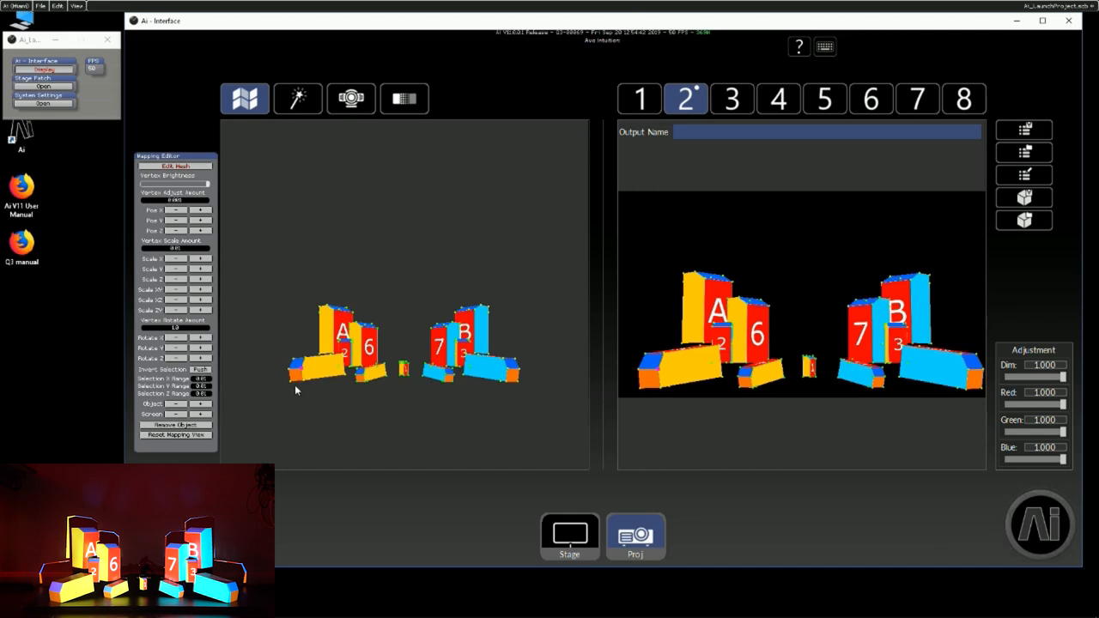
pyautogui.moveTo(299, 388)
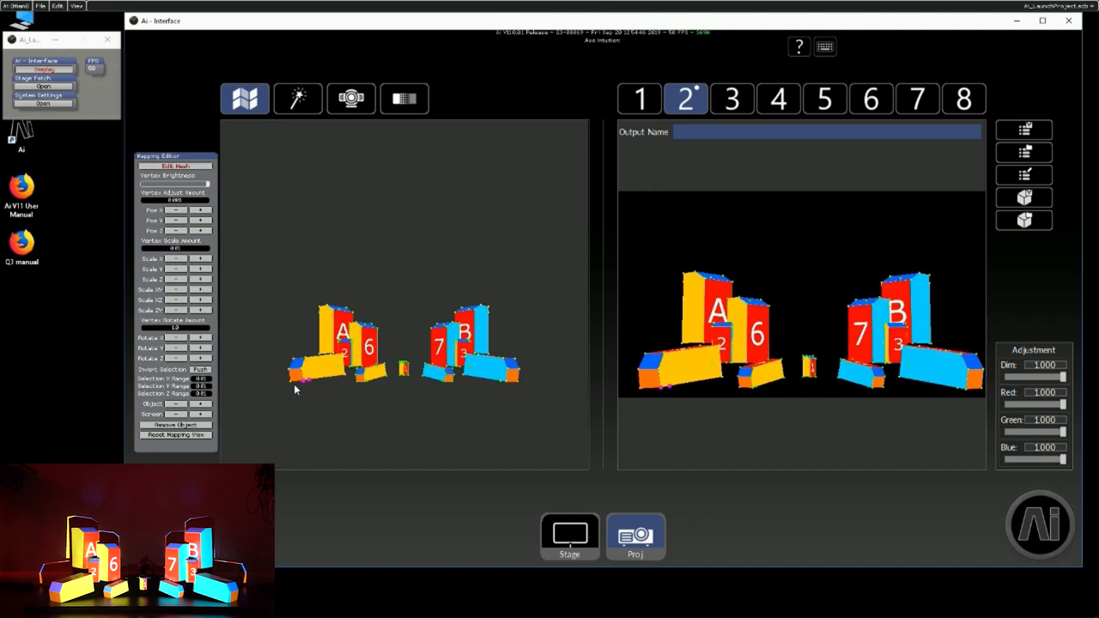
pyautogui.moveTo(316, 381)
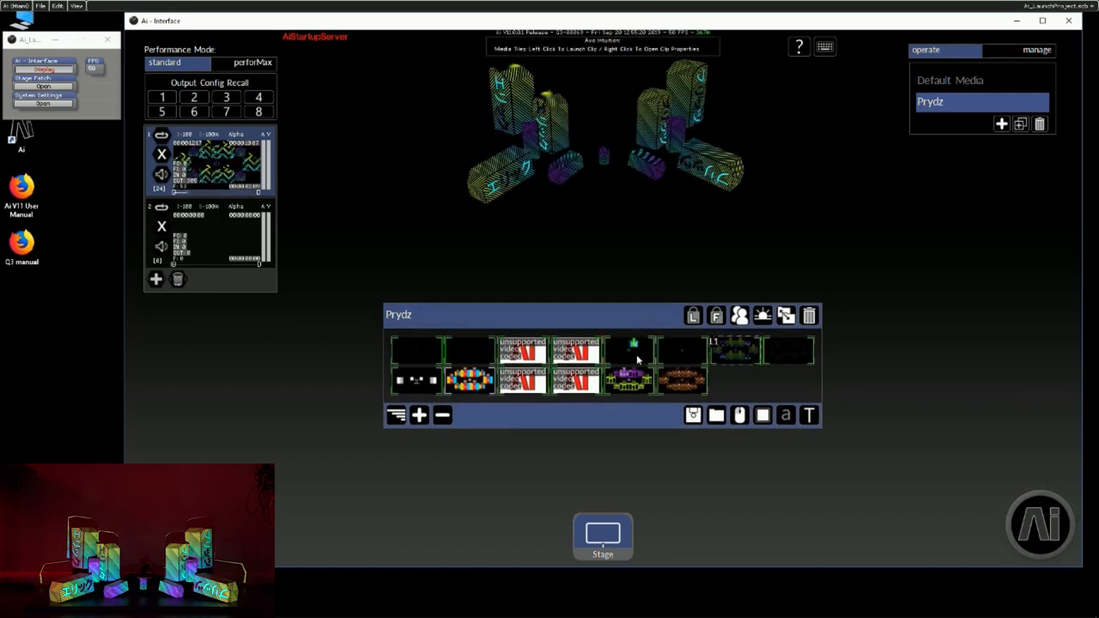
# Trigger a different Prydz bank clip to play across the mapped set pieces.
pyautogui.click(632, 347)
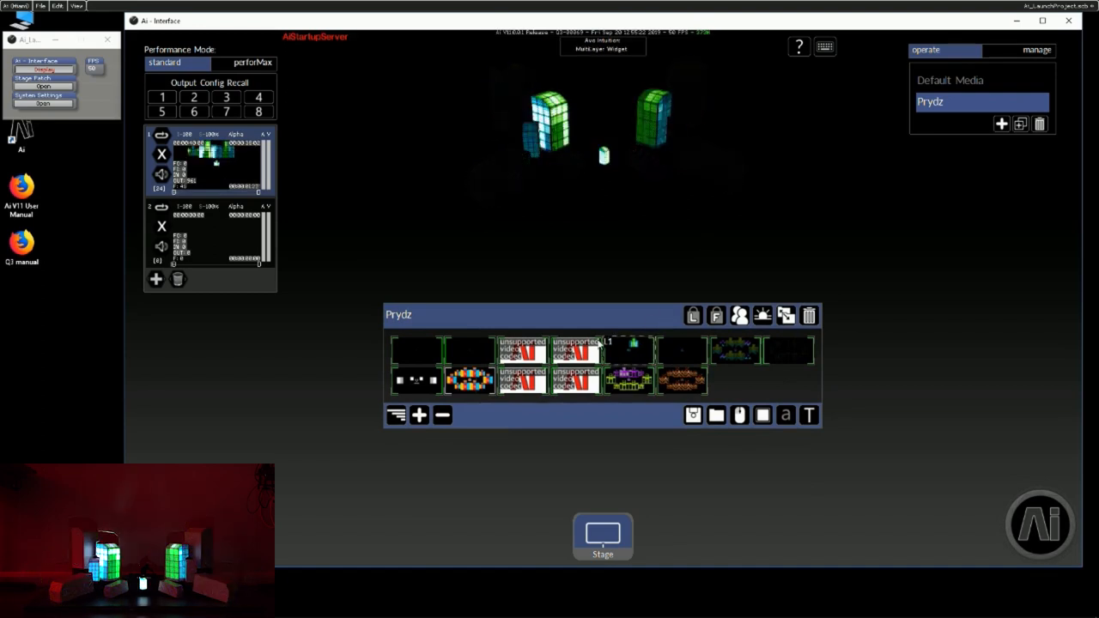